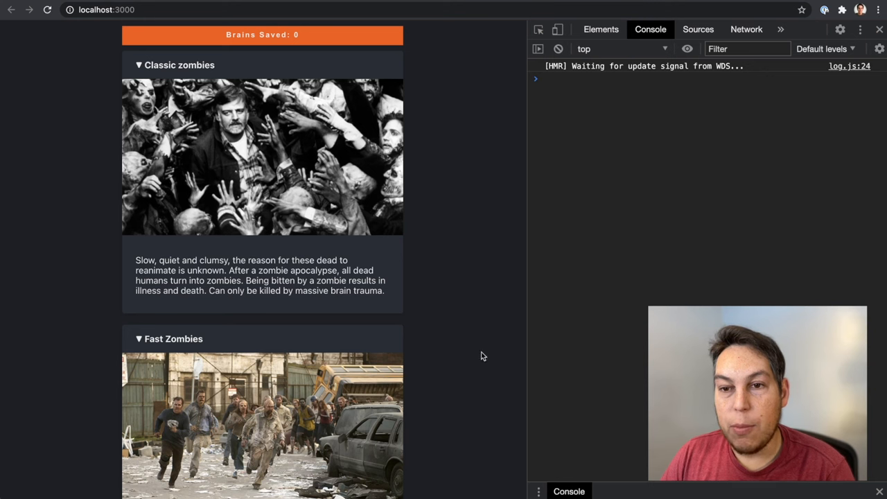
Scroll down through the zombie cards page with the Console open.
{"action": "scroll", "scroll_direction": "down", "scroll_amount": 3}
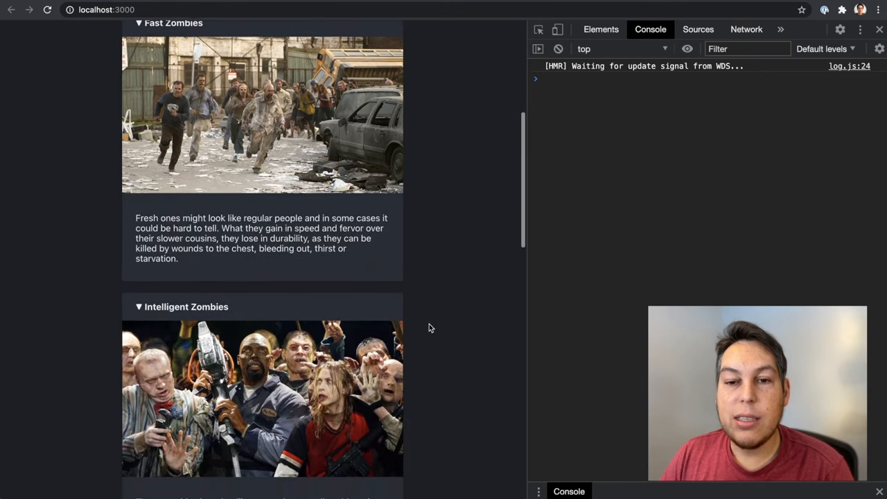
{"action": "scroll", "scroll_direction": "down", "scroll_amount": 3}
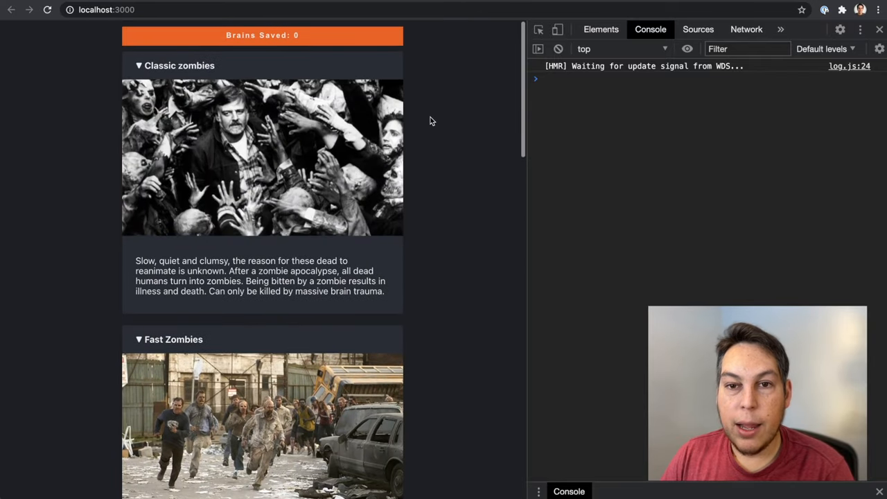
{"action": "mouse_move", "coordinate": [186, 66]}
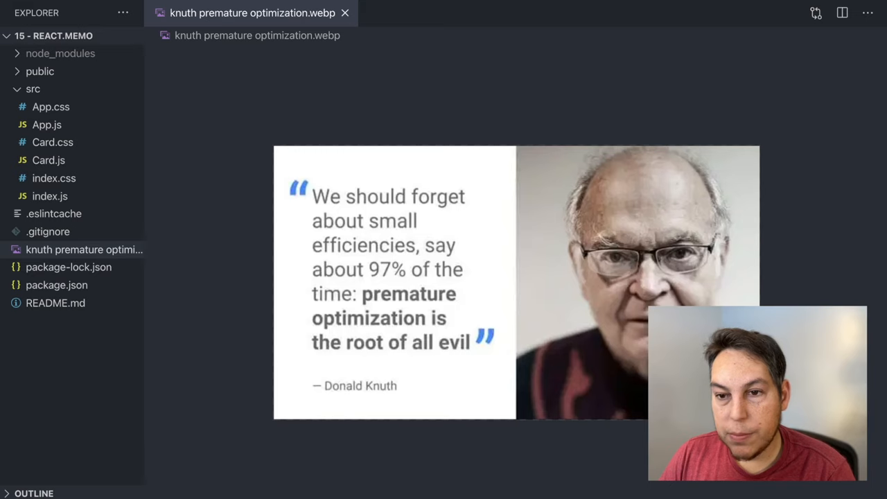
Review the header onClick's opened toggle in the Card component file.
{"action": "left_click", "coordinate": [349, 12]}
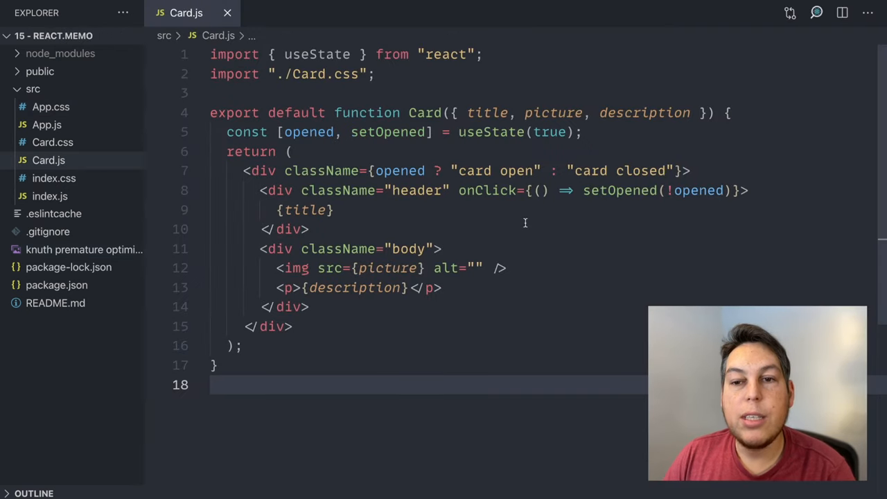
{"action": "left_click", "coordinate": [276, 171]}
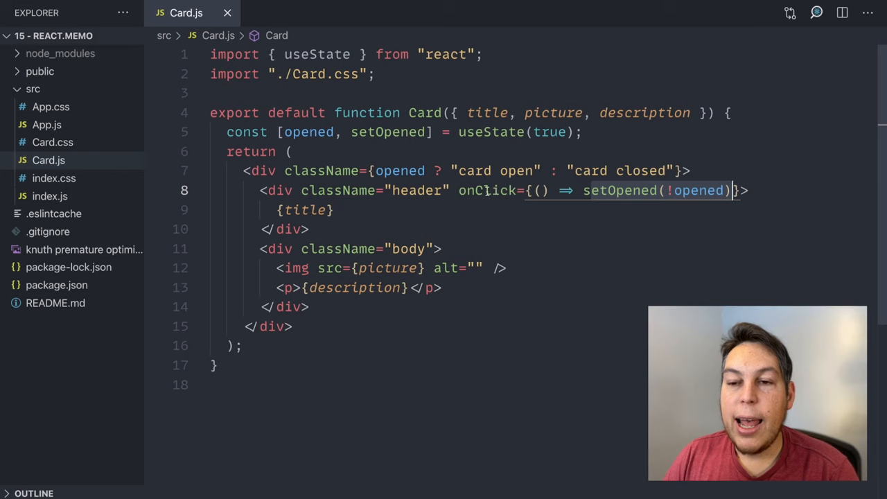
{"action": "double_click", "coordinate": [399, 171]}
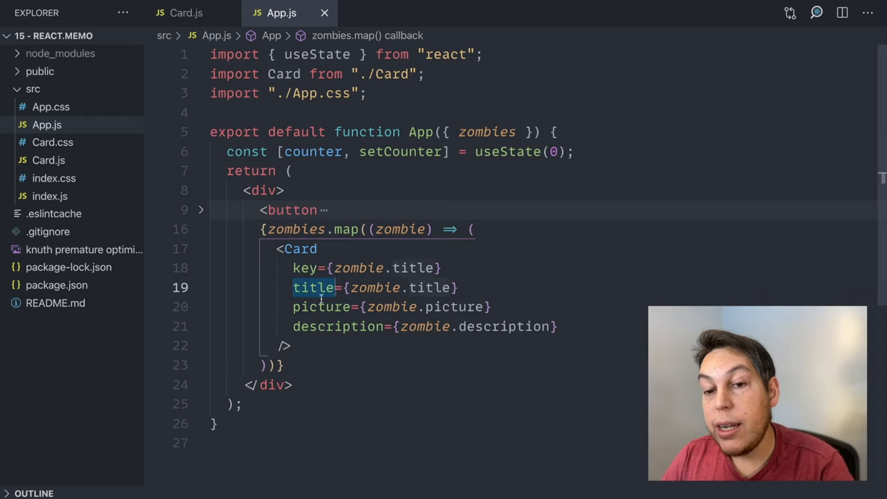
Point out the title and description props App passes to Card, returning to Card.js.
{"action": "left_click", "coordinate": [325, 327]}
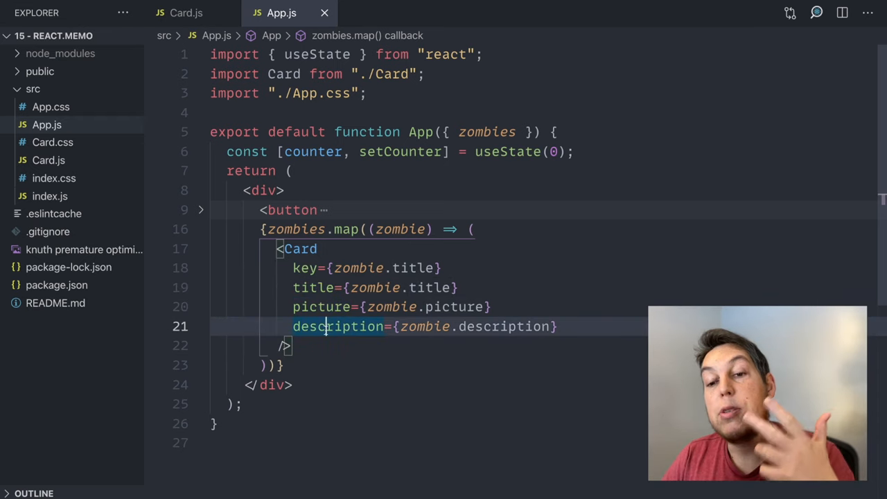
{"action": "left_click", "coordinate": [185, 14]}
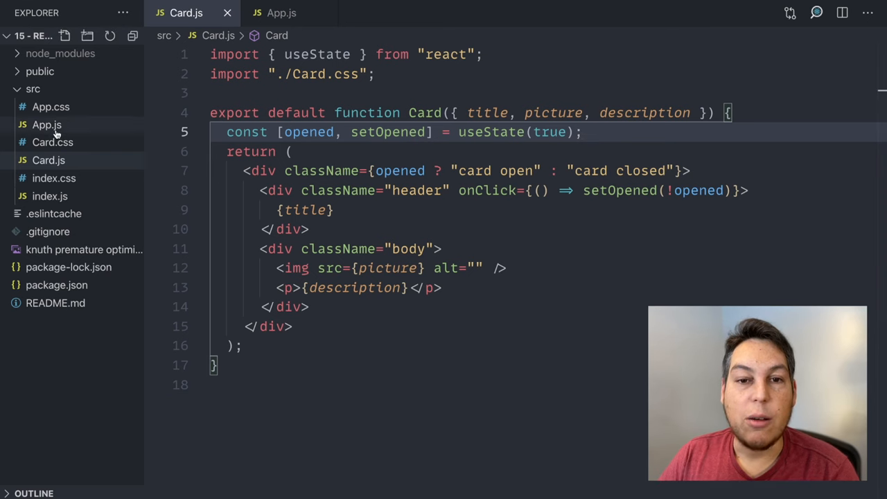
{"action": "left_click", "coordinate": [280, 12]}
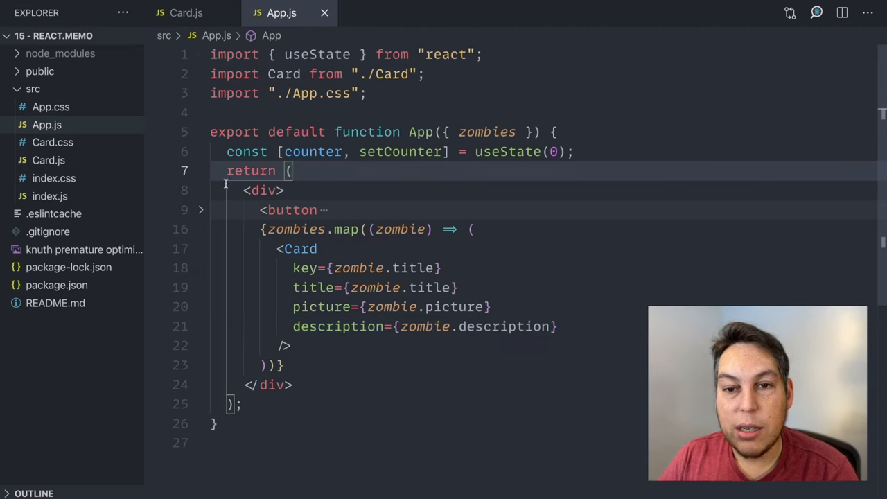
{"action": "left_click", "coordinate": [200, 211]}
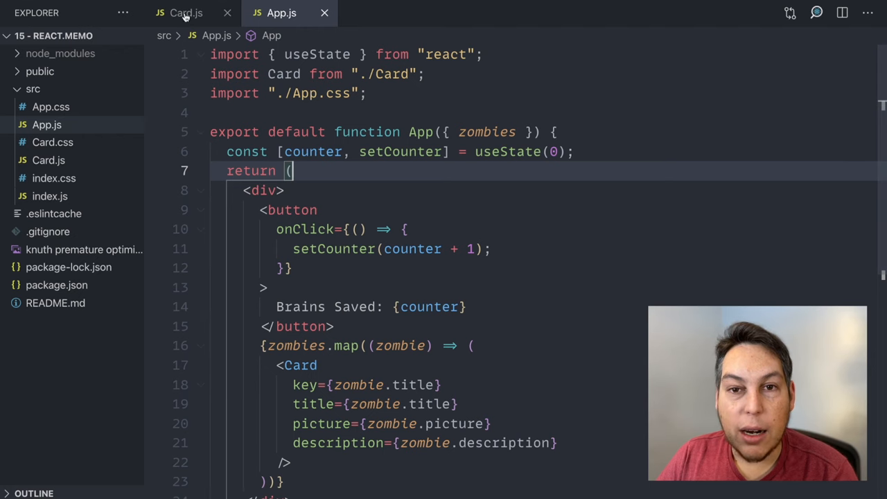
{"action": "left_click", "coordinate": [186, 12]}
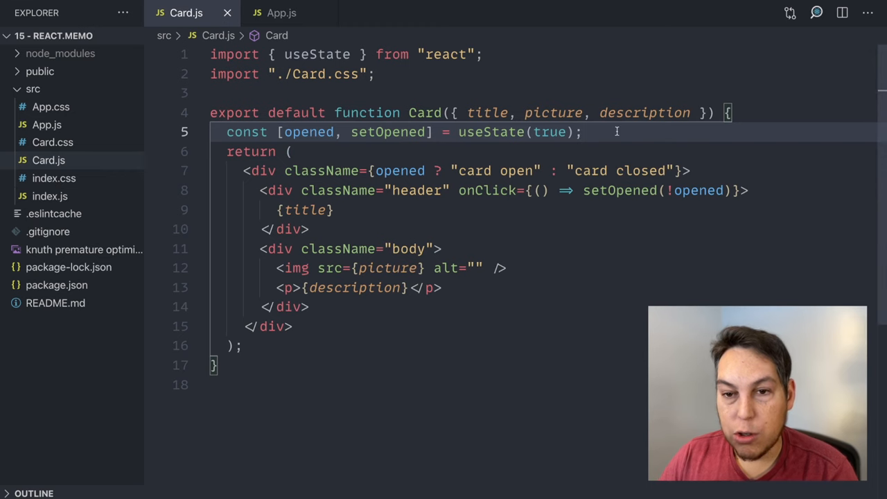
Add console.log(`Card Rerendered: ${title}`) after useState in Card.js with a blank line above.
{"action": "type", "text": "conso"}
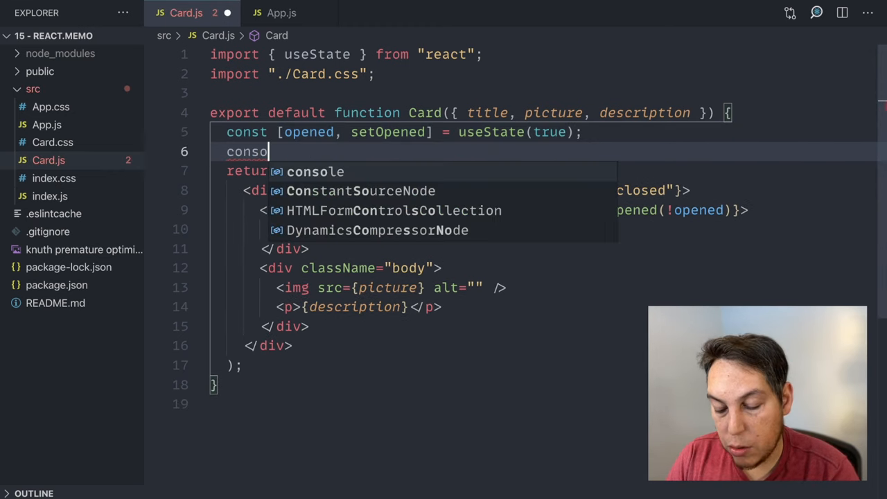
{"action": "type", "text": "console.log()"}
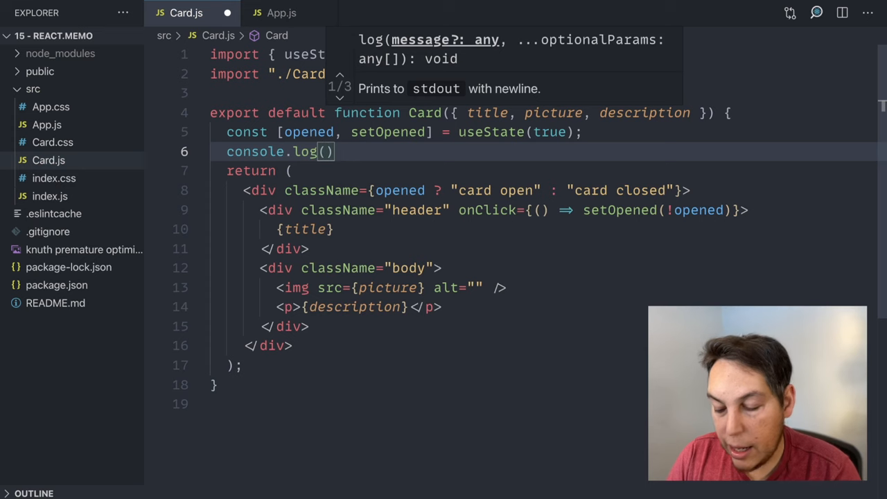
{"action": "type", "text": "`Card Rerendered:"}
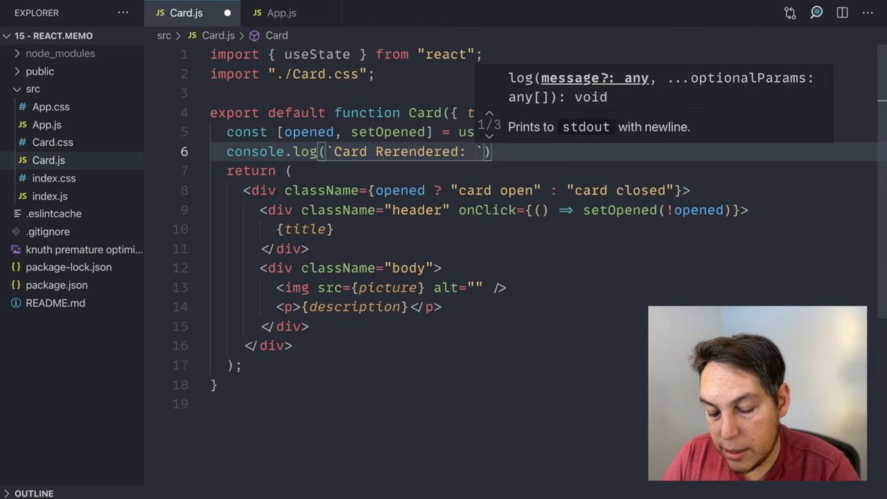
{"action": "type", "text": "${title"}
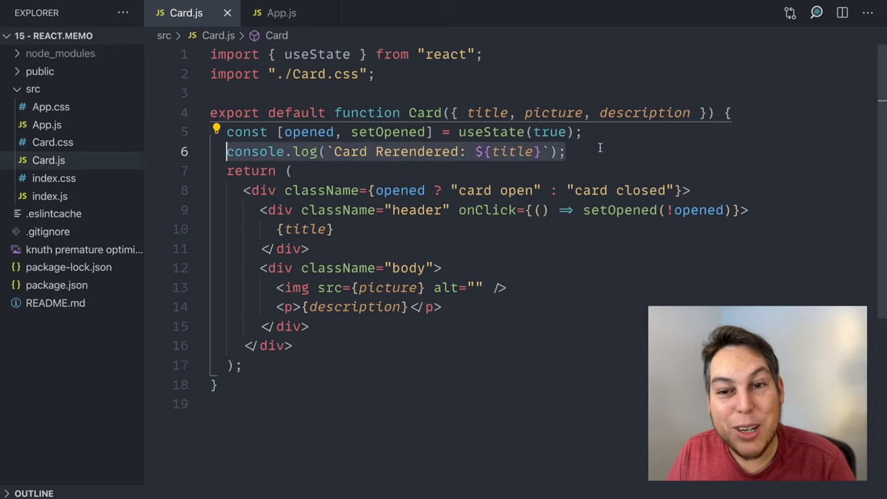
{"action": "key", "text": "Enter"}
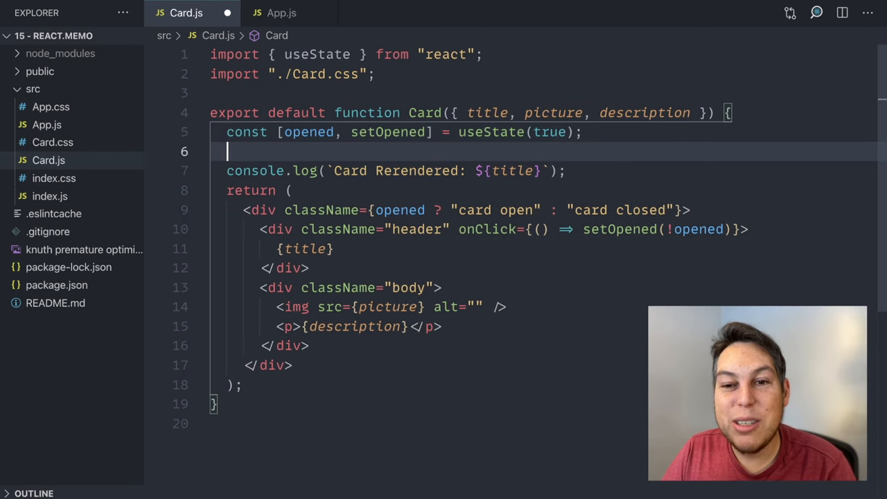
{"action": "mouse_move", "coordinate": [427, 39]}
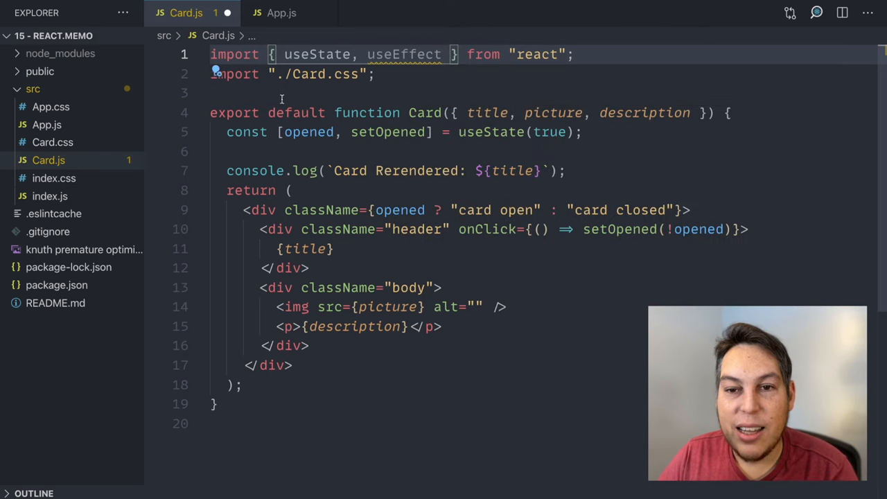
Wrap the Card Rerendered title log inside a useEffect(() => { ... }) callback.
{"action": "type", "text": "useEffect(() ="}
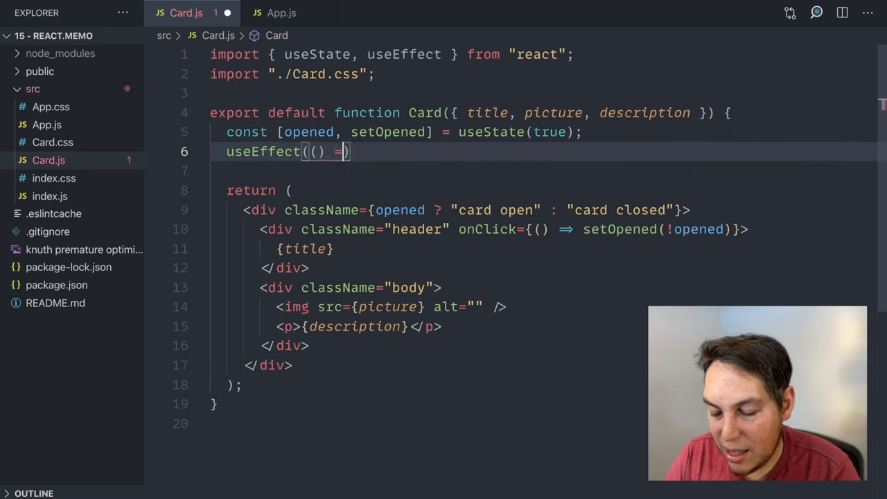
{"action": "type", "text": "{console.log(`Card Rerendered: ${title}`);}"}
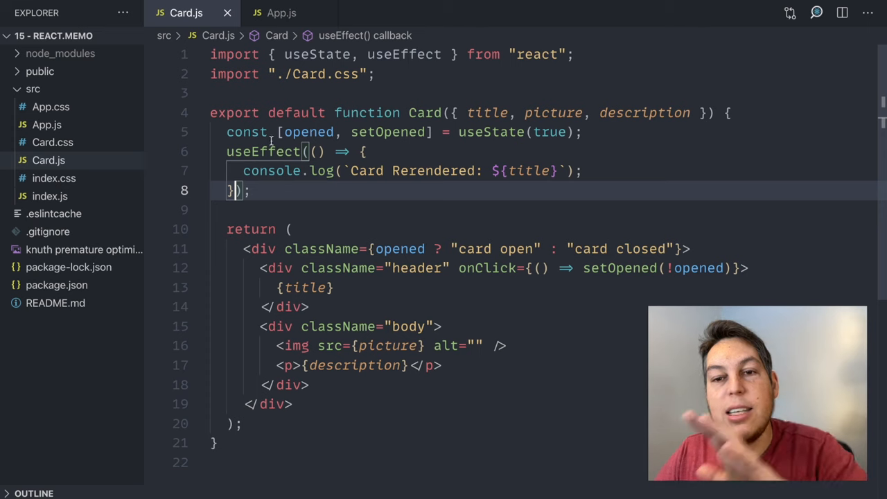
{"action": "mouse_move", "coordinate": [271, 185]}
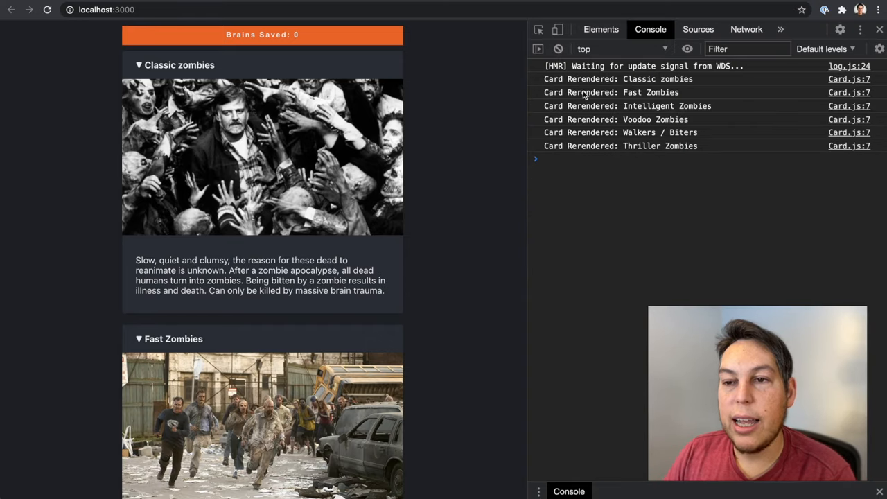
Check the Console logging Card Rerendered for all six cards, then return to Card.js.
{"action": "scroll", "scroll_direction": "down", "scroll_amount": 3}
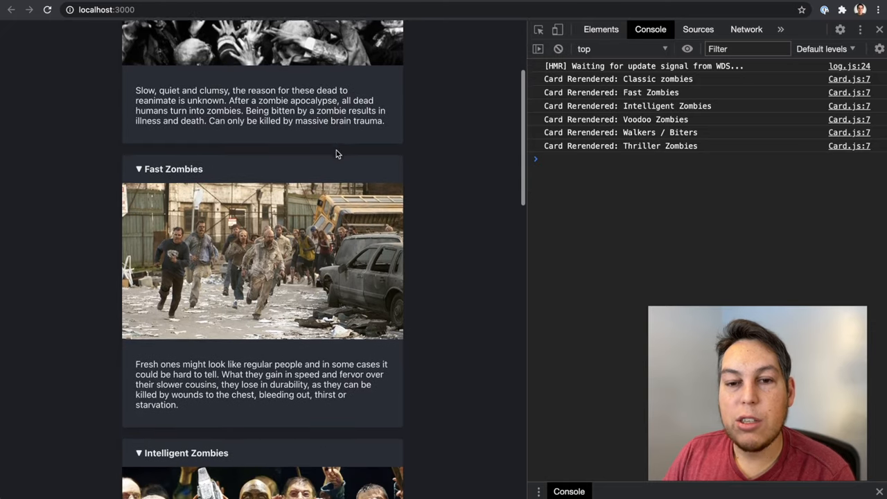
{"action": "scroll", "scroll_direction": "up", "scroll_amount": 3}
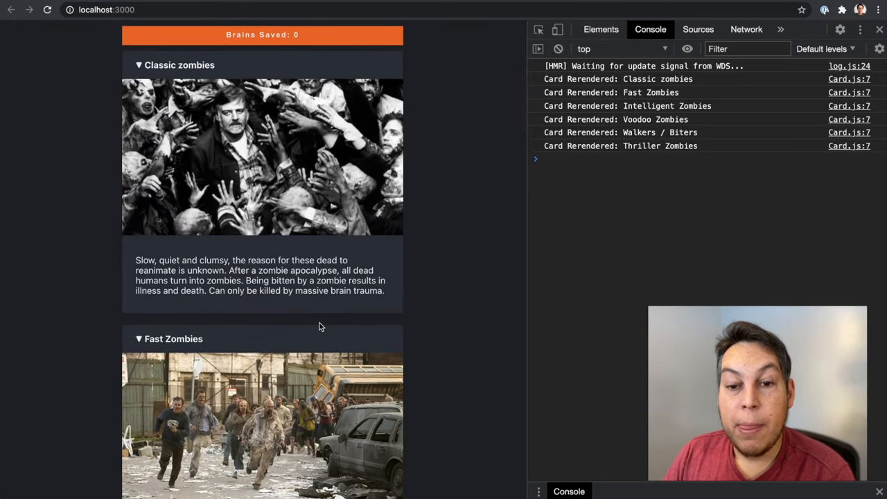
{"action": "scroll", "scroll_direction": "down", "scroll_amount": 3}
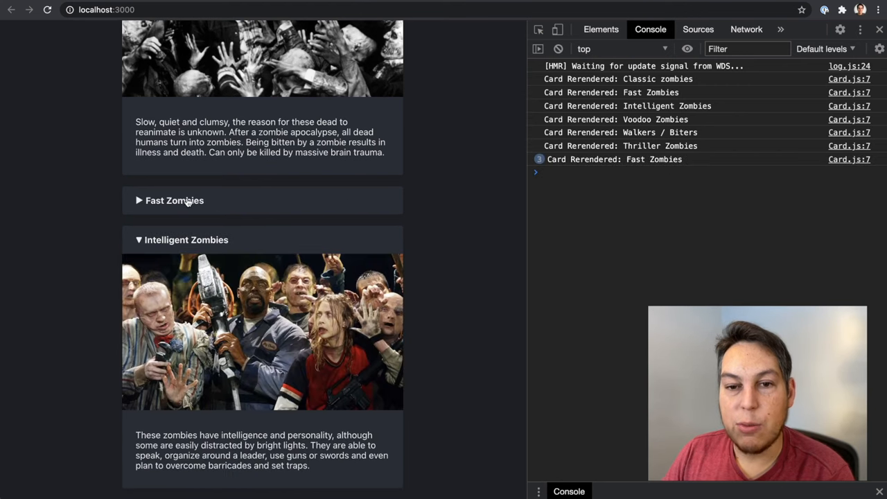
{"action": "mouse_move", "coordinate": [293, 186]}
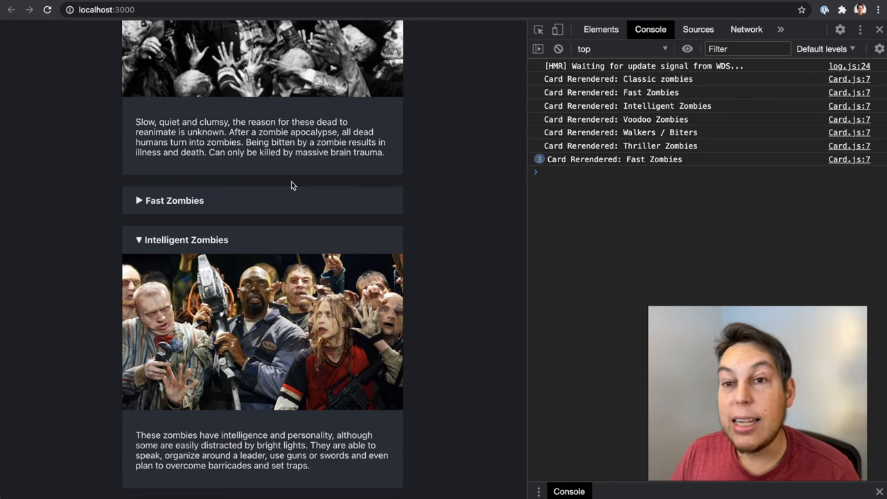
{"action": "scroll", "scroll_direction": "up", "scroll_amount": 3}
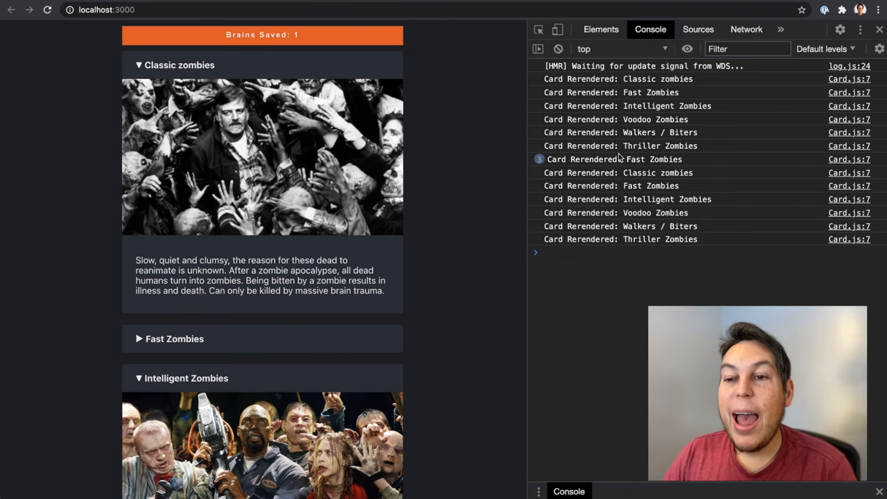
{"action": "left_click", "coordinate": [263, 34]}
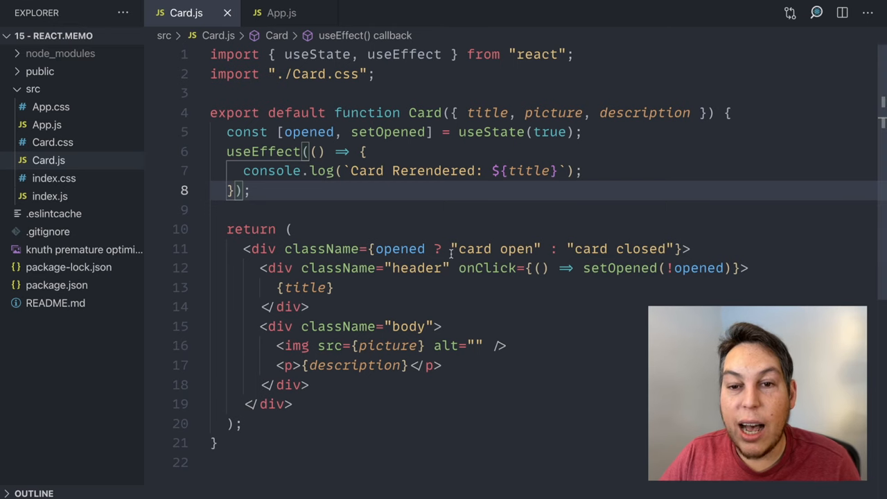
Add memo to Card.js's react import and start wrapping Card in memo(.
{"action": "left_click", "coordinate": [280, 13]}
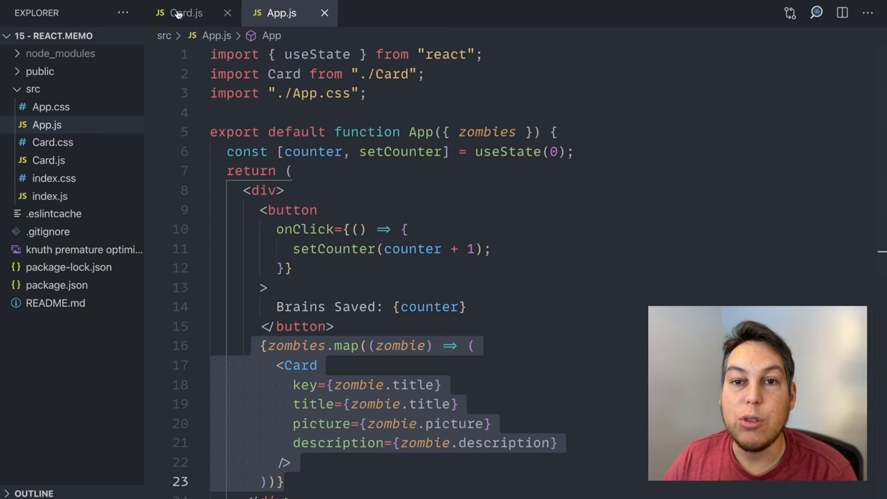
{"action": "left_click", "coordinate": [186, 12]}
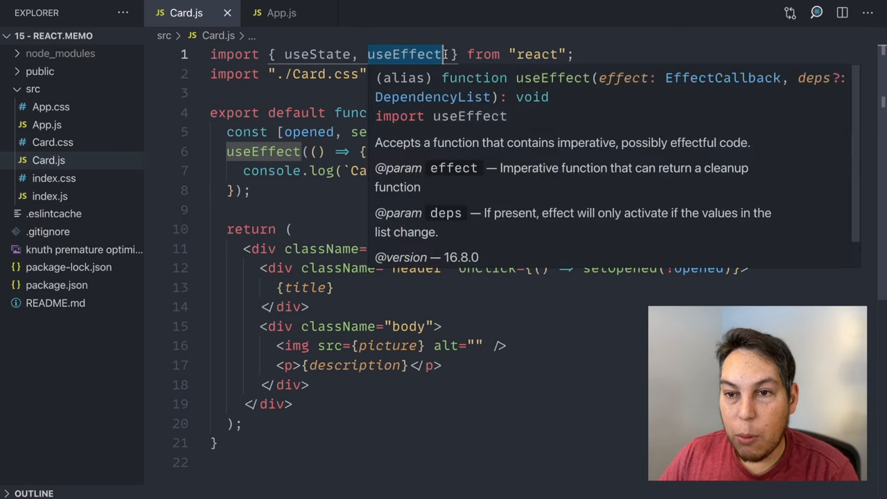
{"action": "type", "text": ","}
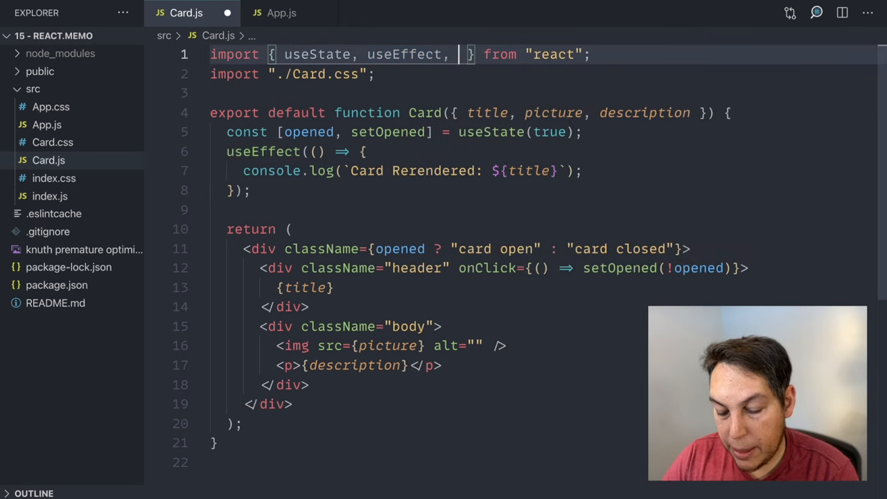
{"action": "type", "text": "memo"}
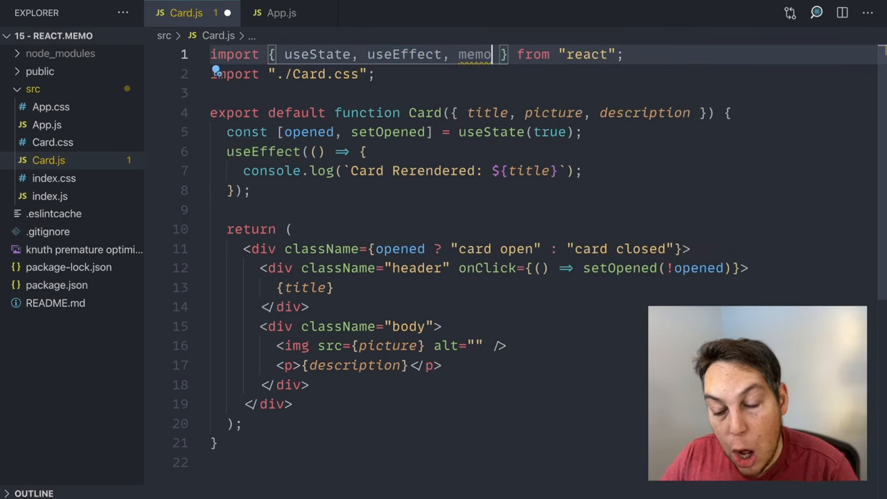
{"action": "type", "text": "use"}
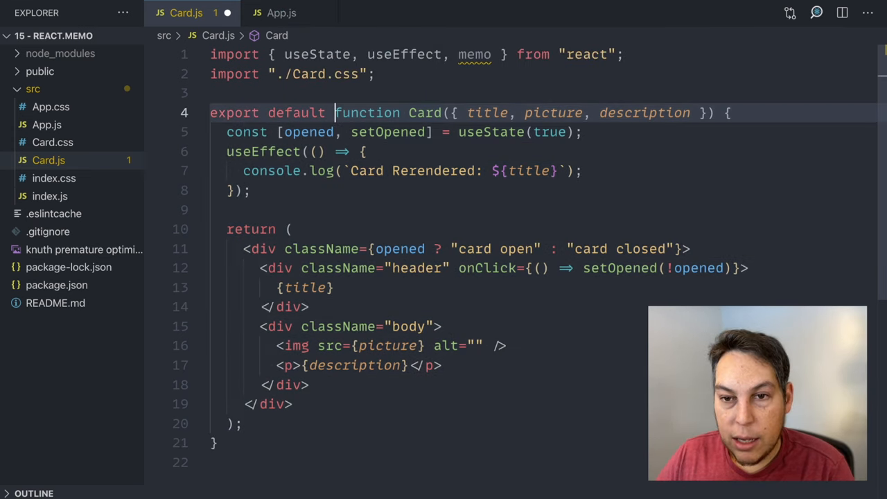
{"action": "type", "text": "memo("}
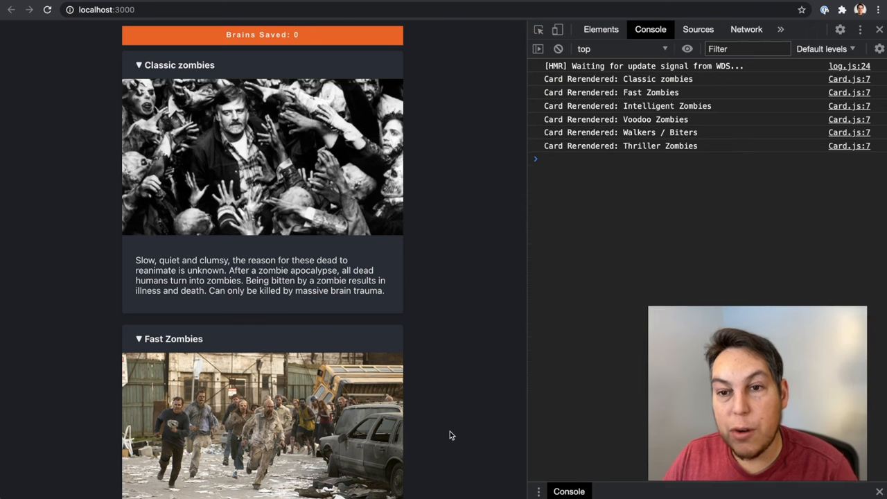
Collapse and expand the Fast Zombies card, then begin defining const a in the Console.
{"action": "left_click", "coordinate": [173, 338]}
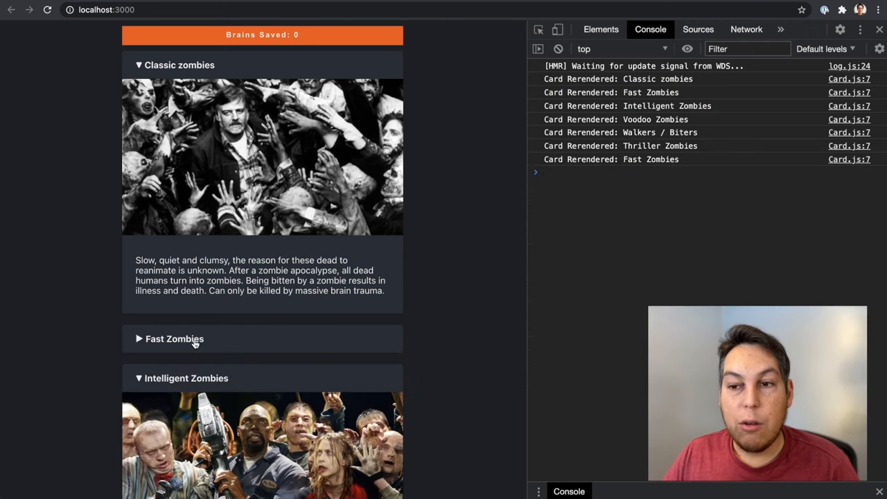
{"action": "left_click", "coordinate": [175, 339]}
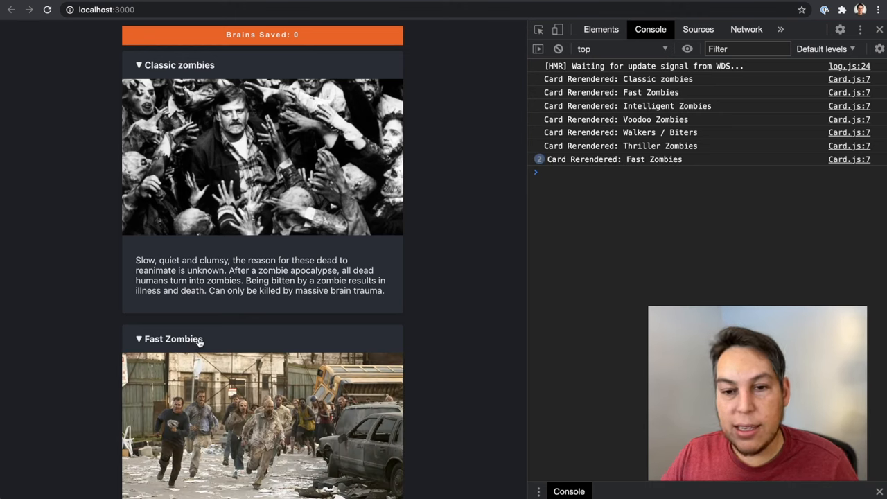
{"action": "mouse_move", "coordinate": [214, 344]}
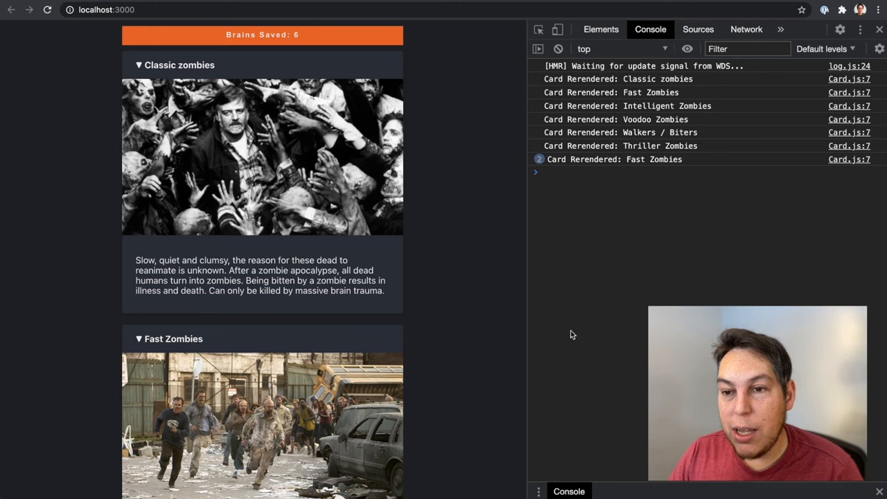
{"action": "mouse_move", "coordinate": [622, 302]}
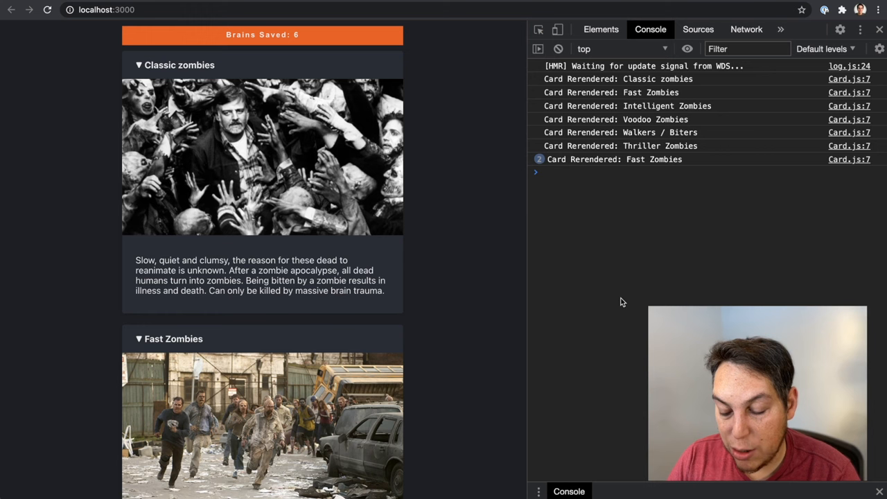
{"action": "type", "text": "const a = {"}
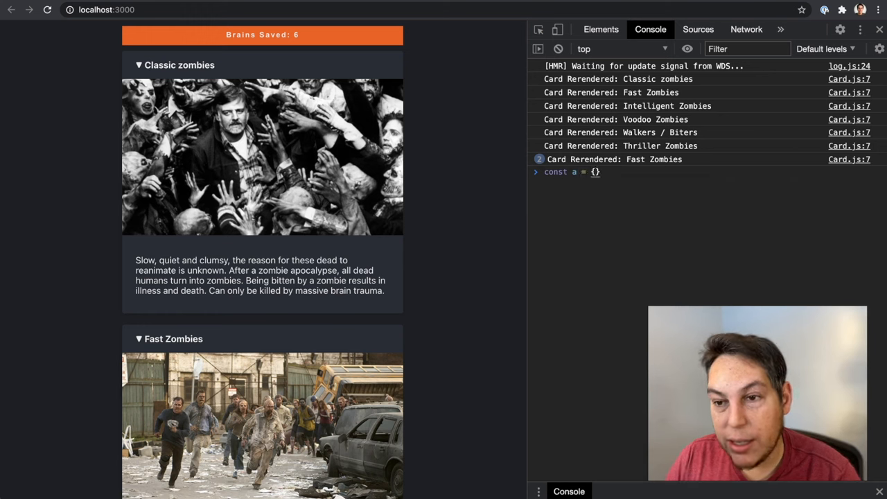
Define object a with title "Fast Zombies" and a description in the Console.
{"action": "type", "text": "title: \"Fa"}
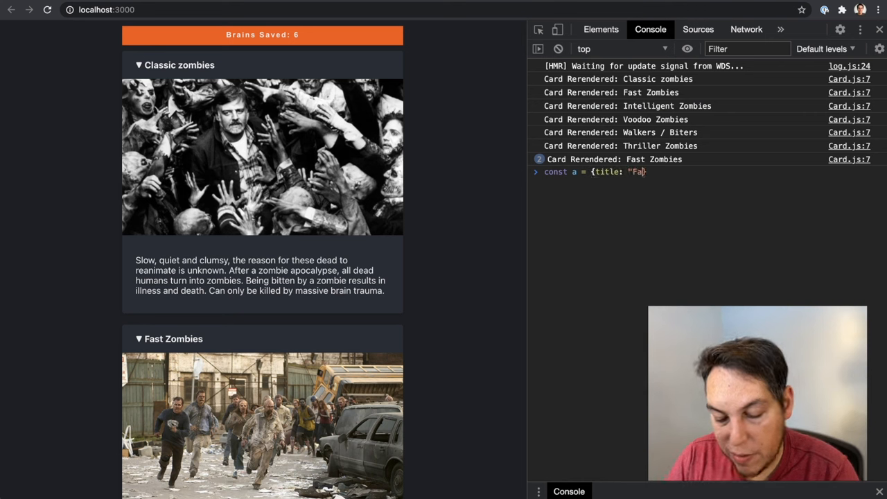
{"action": "type", "text": "st Zombies\"}"}
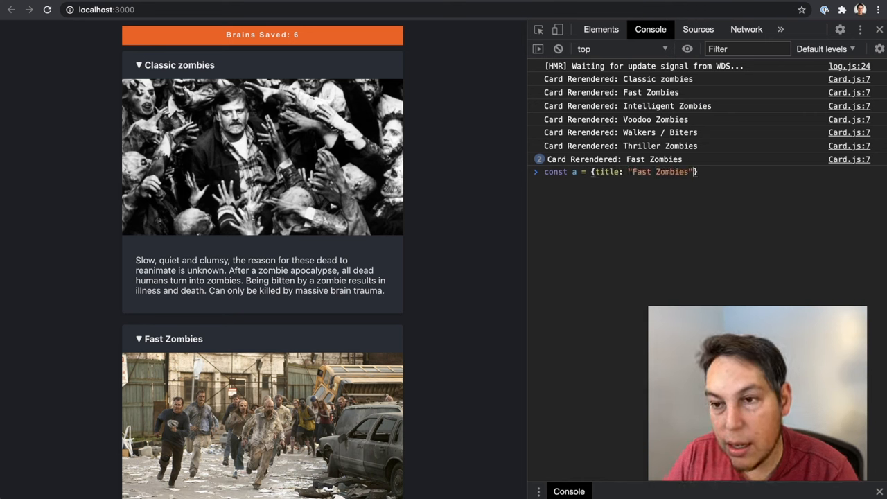
{"action": "type", "text": ", desc"}
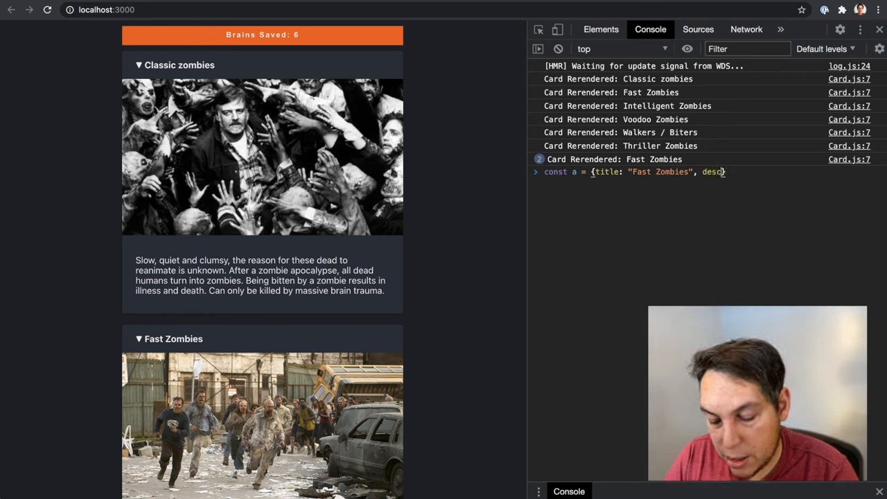
{"action": "type", "text": "r"}
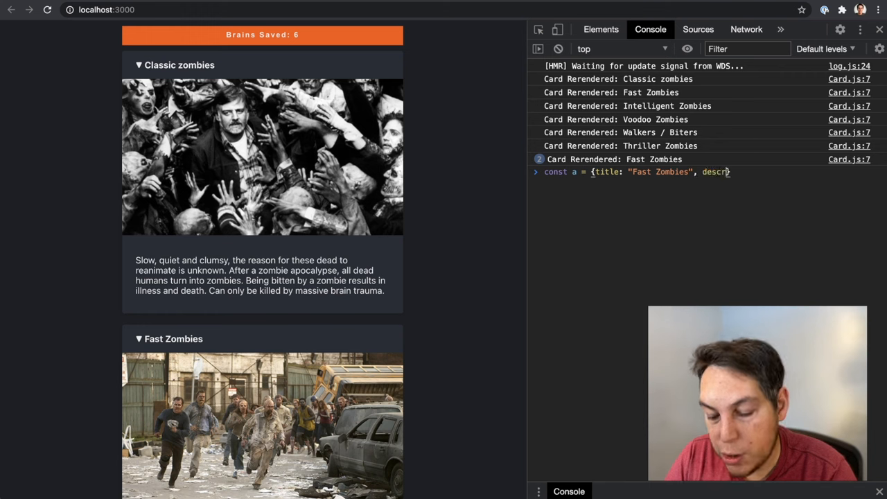
{"action": "type", "text": "iption"}
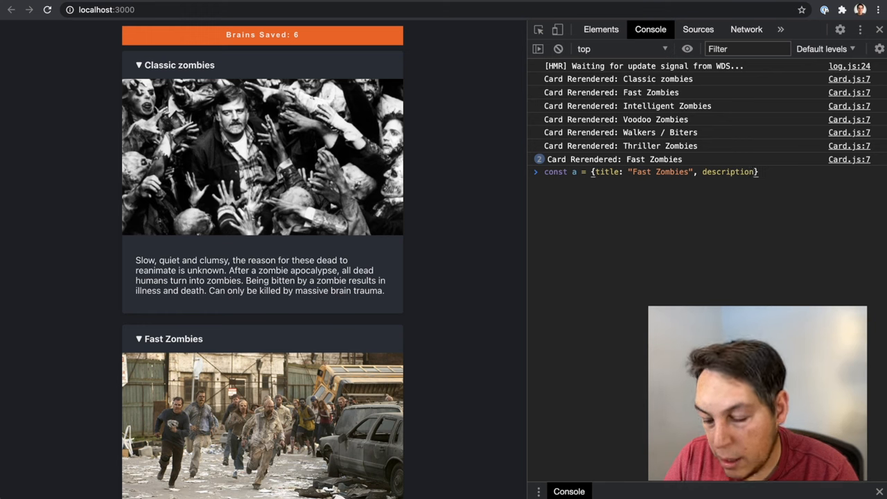
{"action": "type", "text": "\"whatever\""}
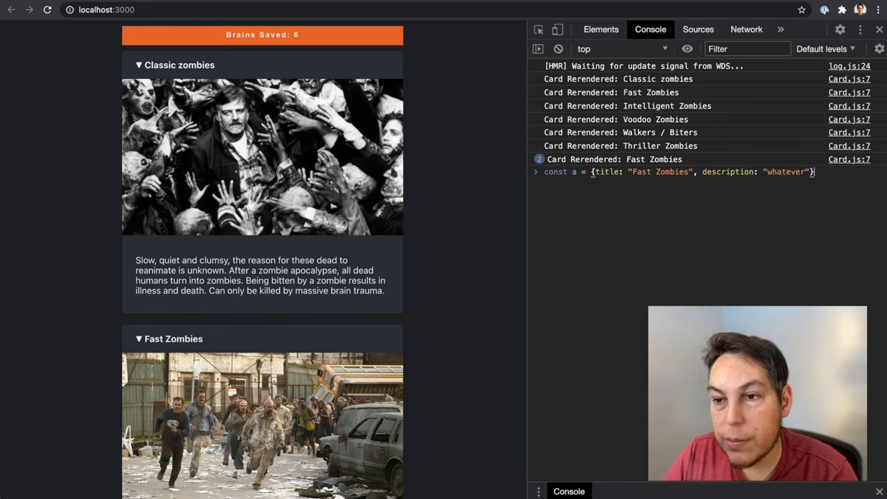
{"action": "key", "text": "Enter"}
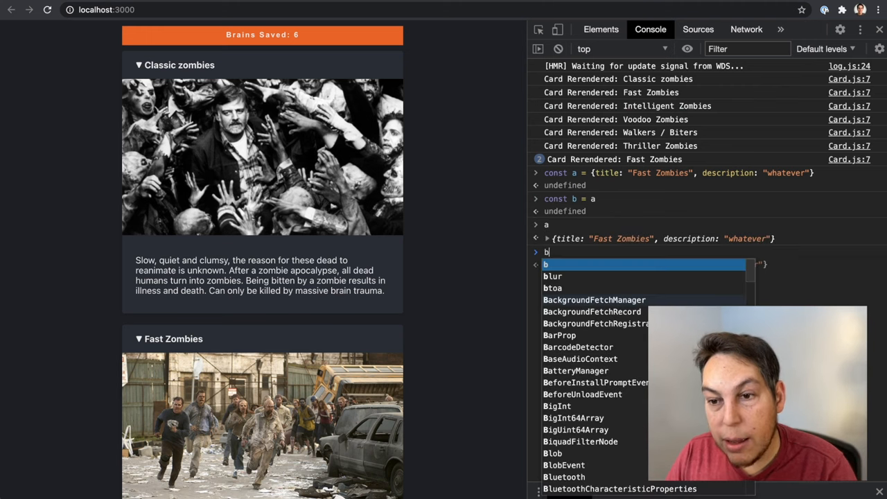
Print b, evaluate a===b as true, and start comparing look-alike object c.
{"action": "key", "text": "Enter"}
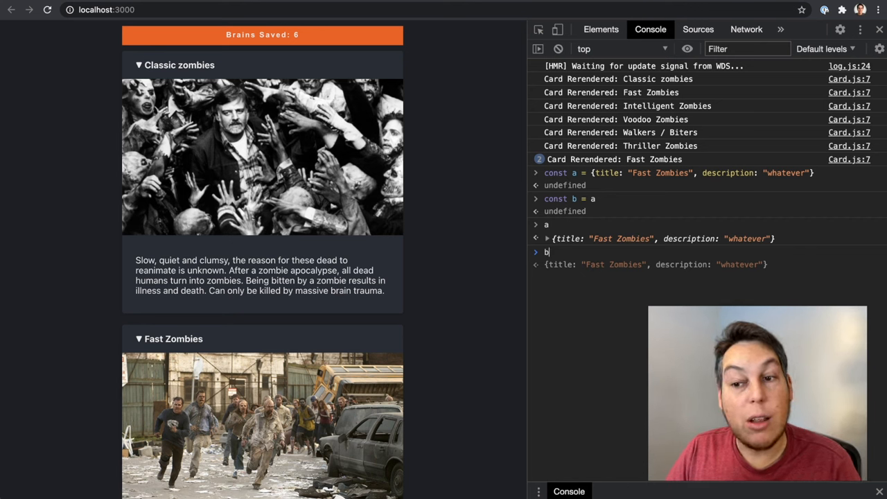
{"action": "key", "text": "Enter"}
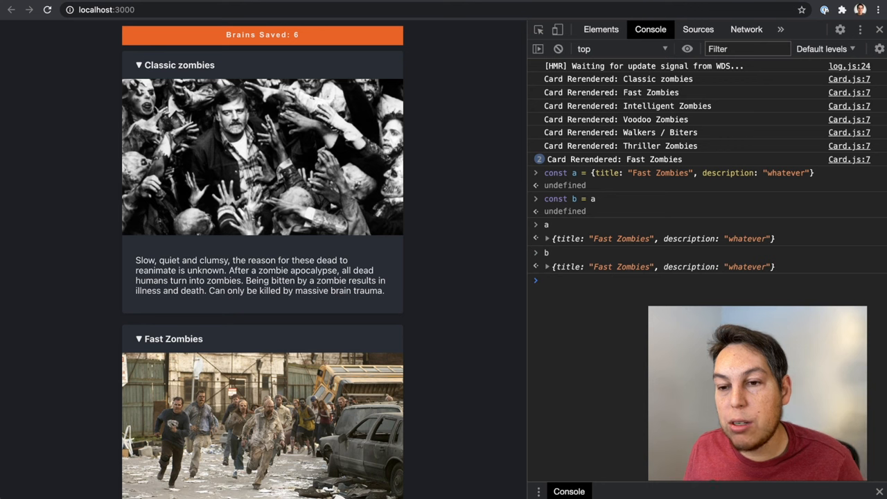
{"action": "type", "text": "a"}
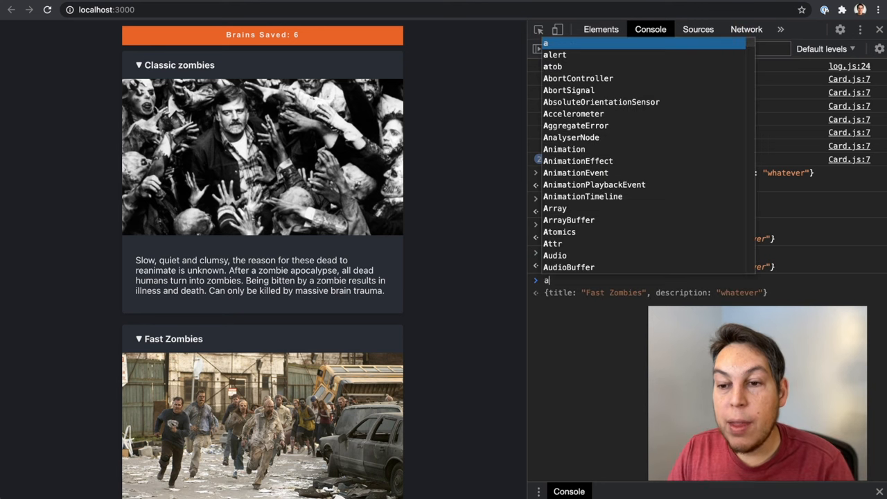
{"action": "type", "text": "===b"}
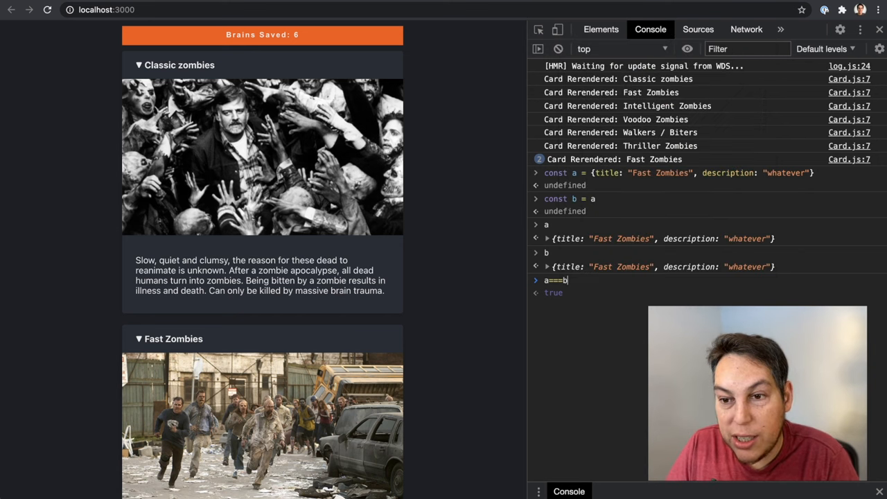
{"action": "key", "text": "Enter"}
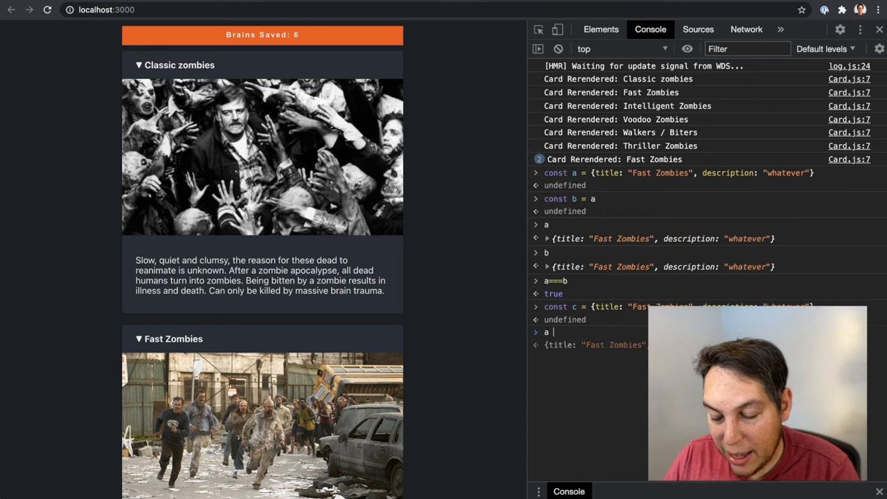
{"action": "type", "text": "=== b"}
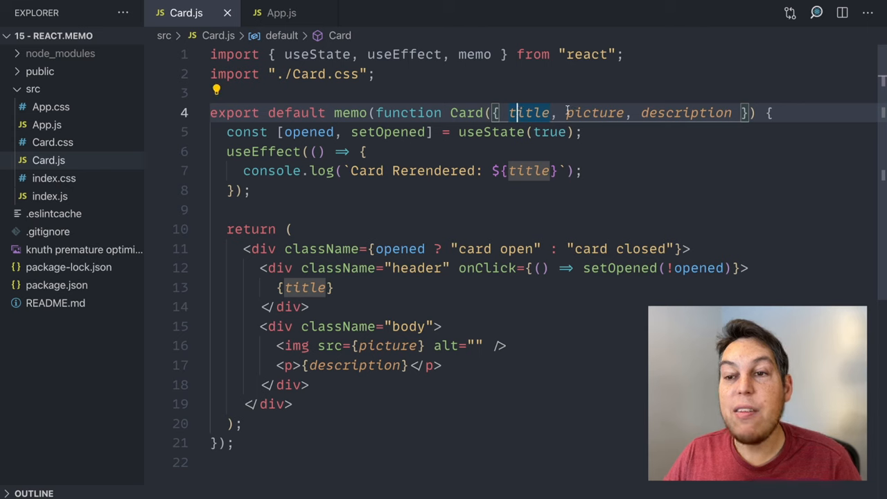
{"action": "mouse_move", "coordinate": [592, 112]}
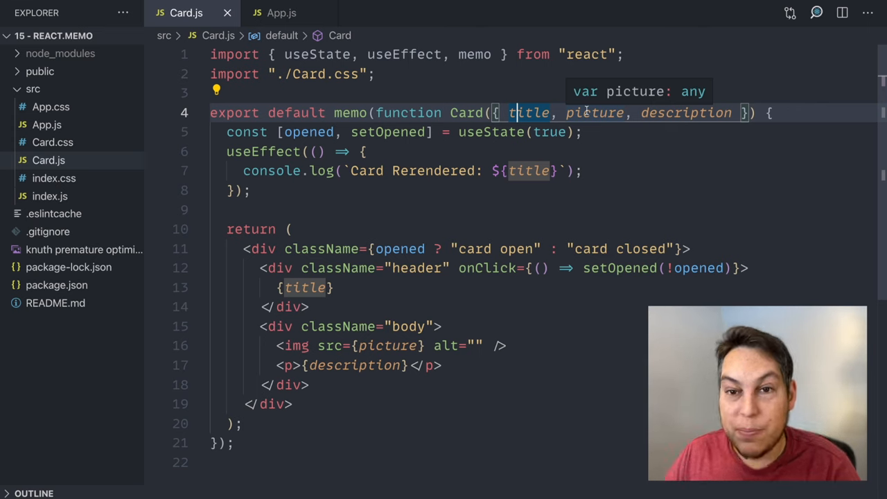
{"action": "mouse_move", "coordinate": [471, 358]}
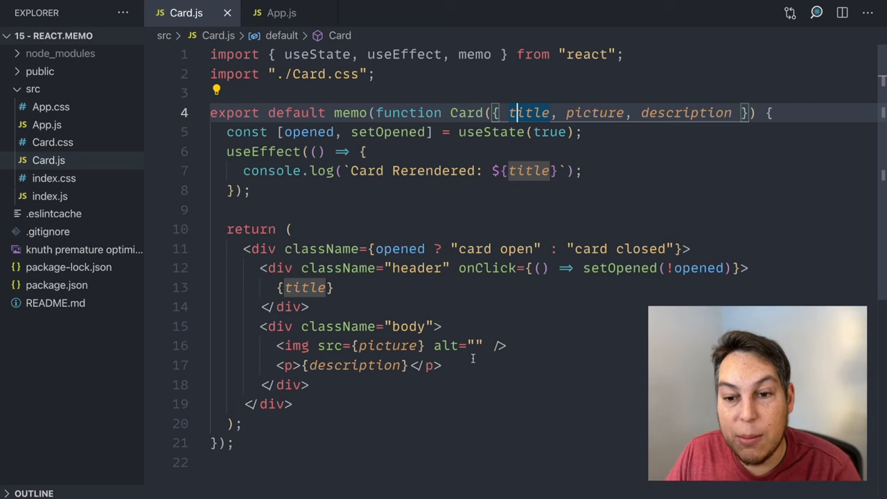
Add <button onClick={learnMoreCb}>Learn More</button> and a learnMoreCb prop to Card.
{"action": "type", "text": "<but"}
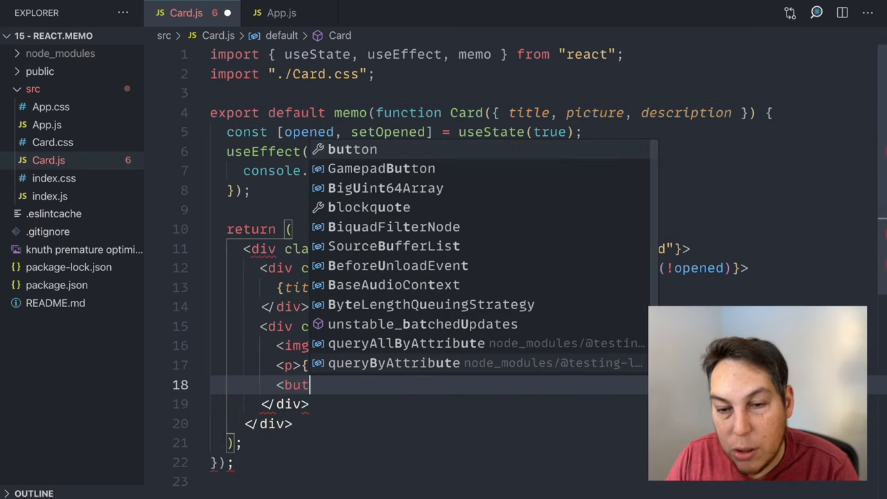
{"action": "type", "text": "ton><"}
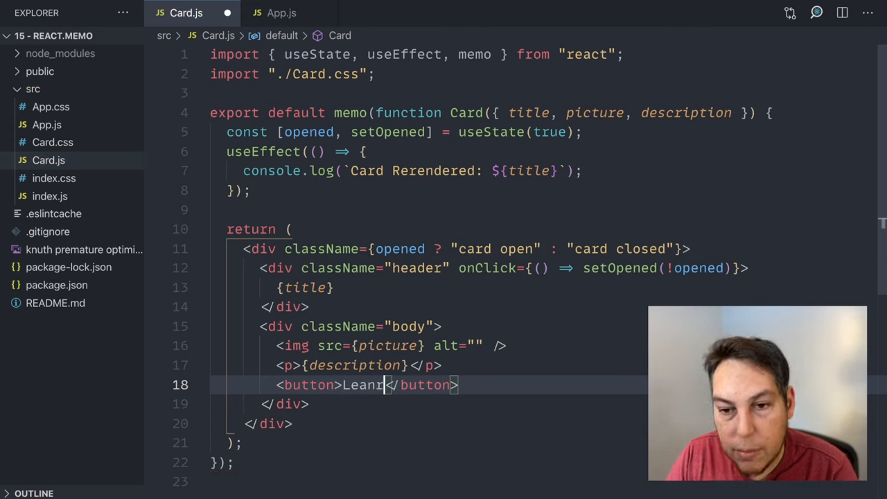
{"action": "type", "text": "Learn More"}
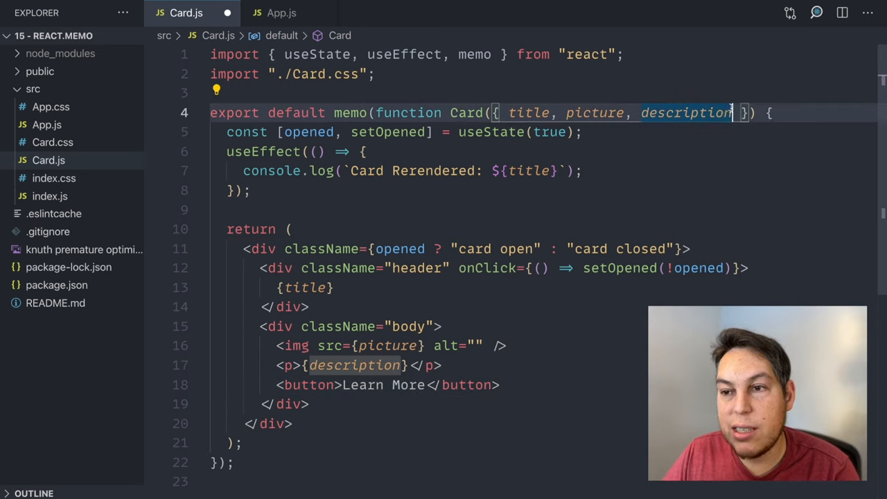
{"action": "type", "text": ", learnMoreCb"}
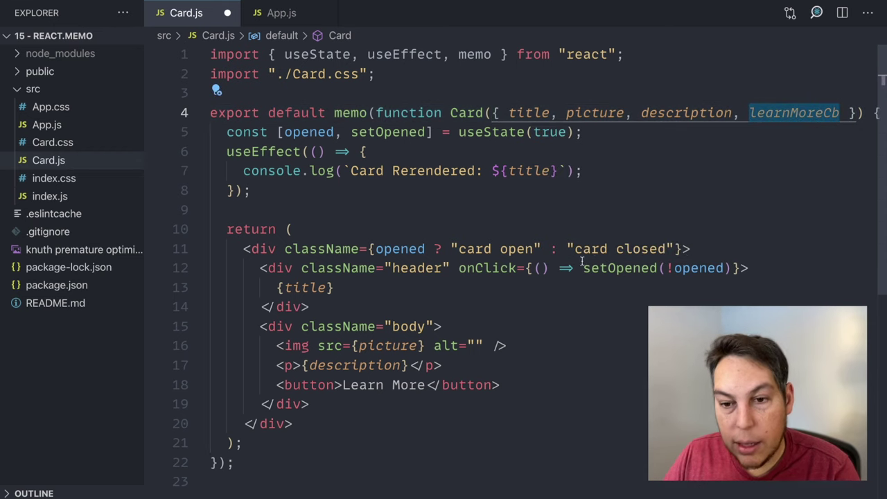
{"action": "type", "text": "on"}
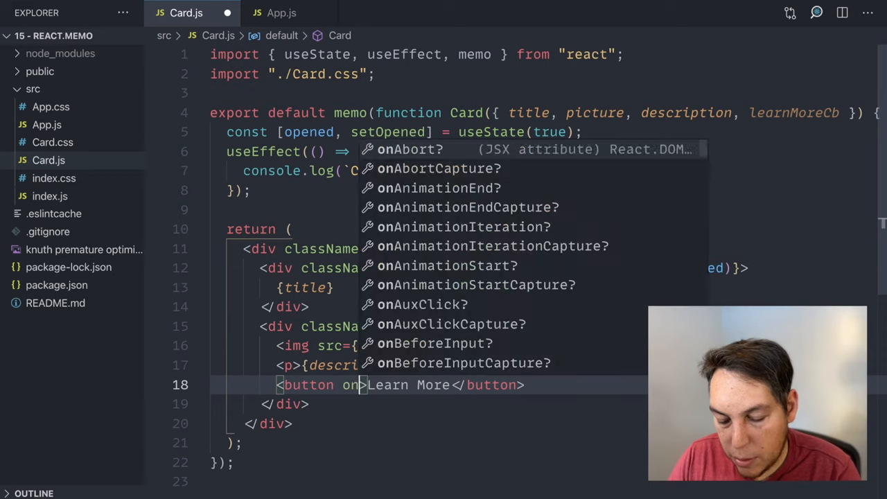
{"action": "type", "text": "Click={learnMoreCb}"}
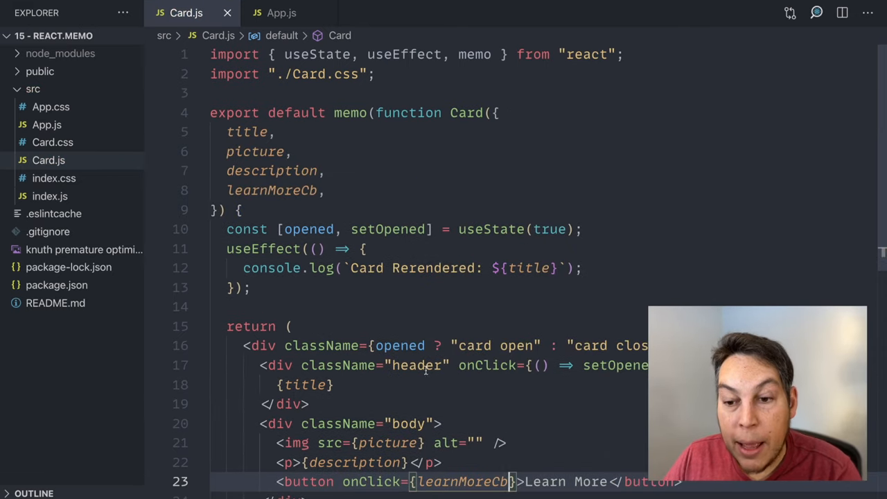
In App.js pass each Card learnMoreCb={() => { console.log("Clicked"); }}.
{"action": "left_click", "coordinate": [283, 12]}
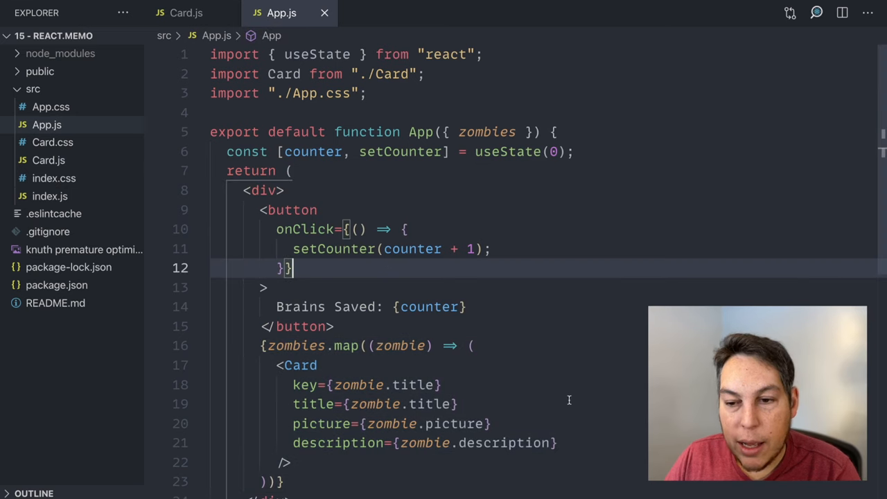
{"action": "type", "text": "learnMoreCb"}
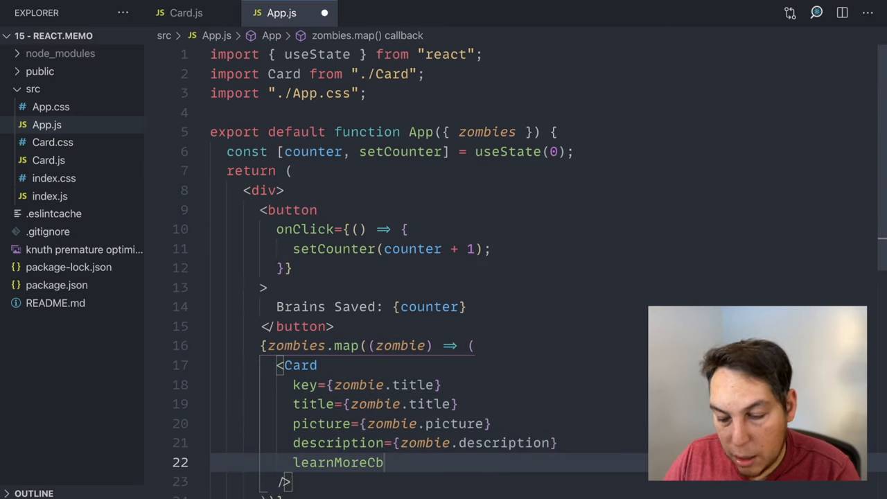
{"action": "type", "text": "={() }"}
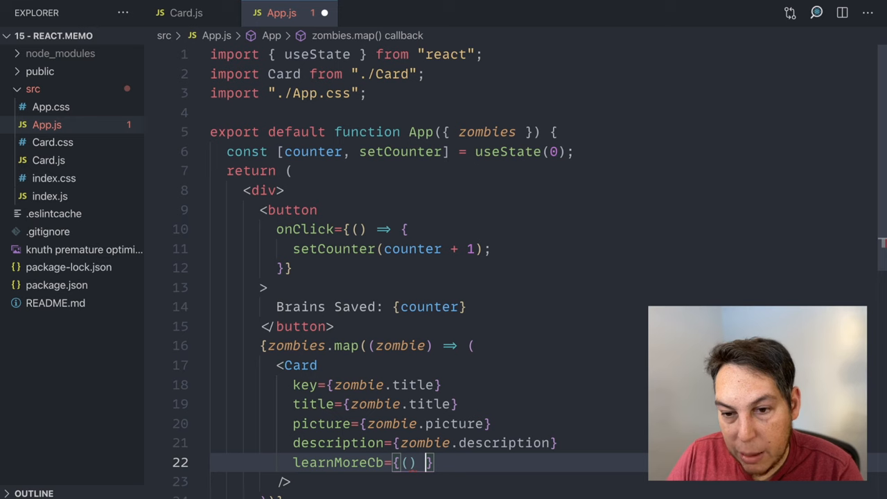
{"action": "type", "text": "=> {}"}
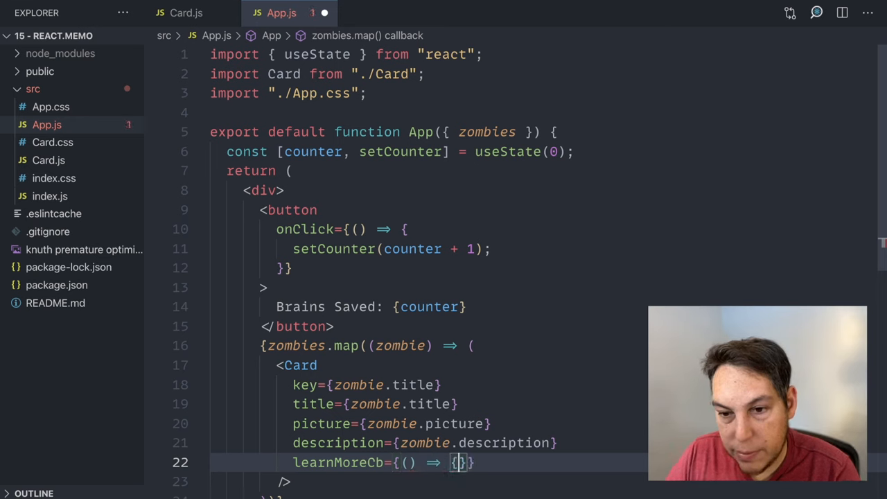
{"action": "type", "text": "console.log("}
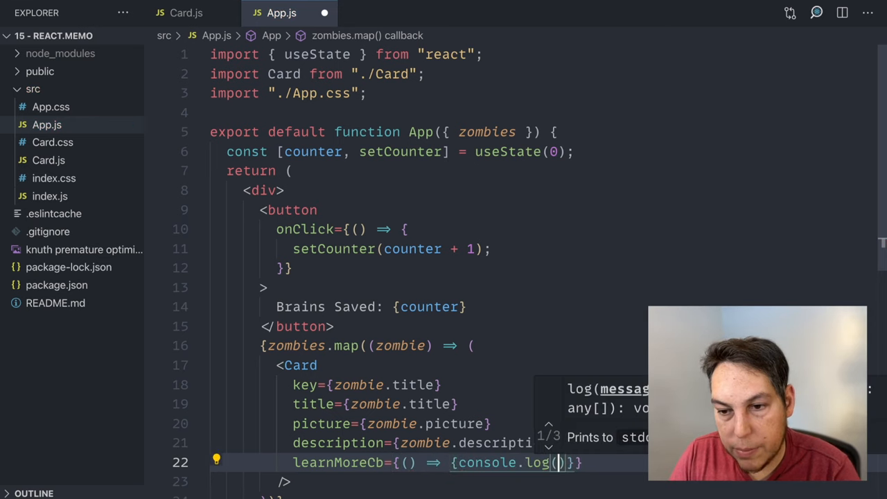
{"action": "type", "text": "\"Clicked\");"}
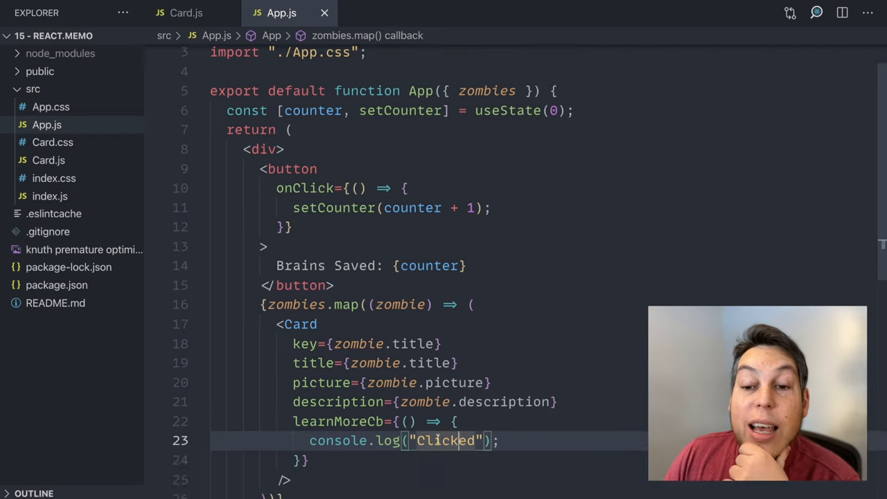
{"action": "scroll", "scroll_direction": "down", "scroll_amount": 3}
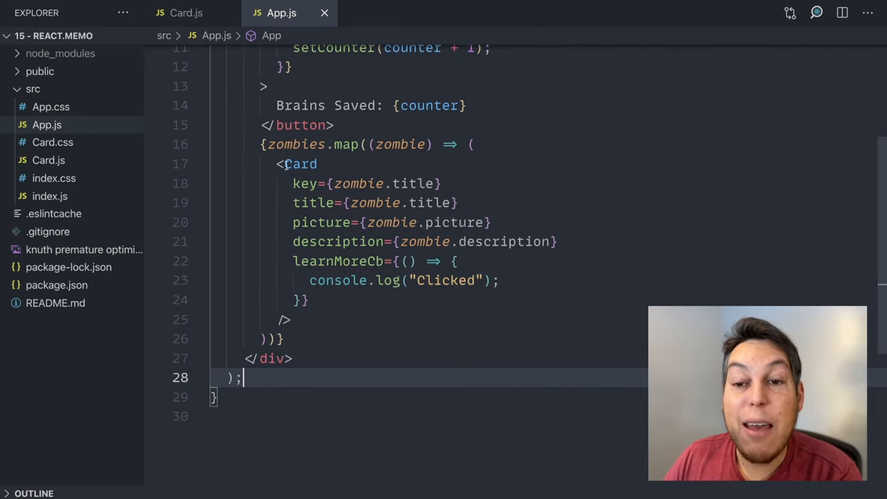
{"action": "scroll", "scroll_direction": "up", "scroll_amount": 3}
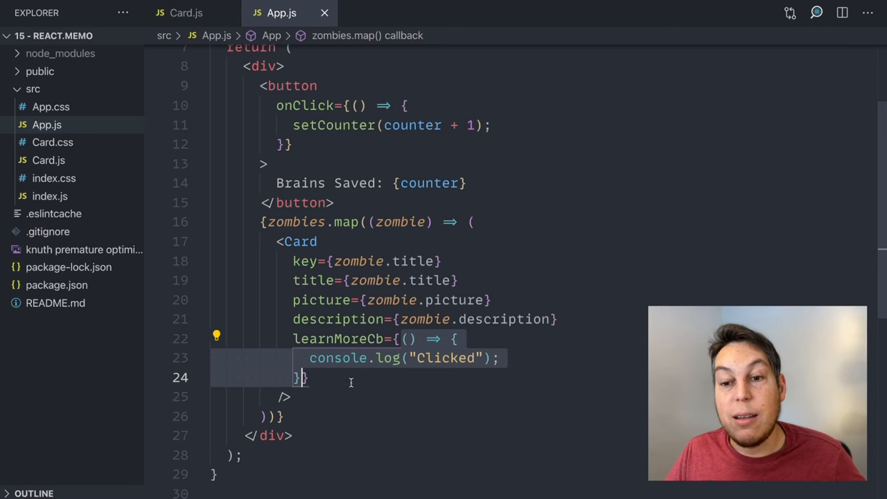
View the running app in Chrome showing Learn More buttons and six Card Rerendered logs.
{"action": "left_click", "coordinate": [194, 14]}
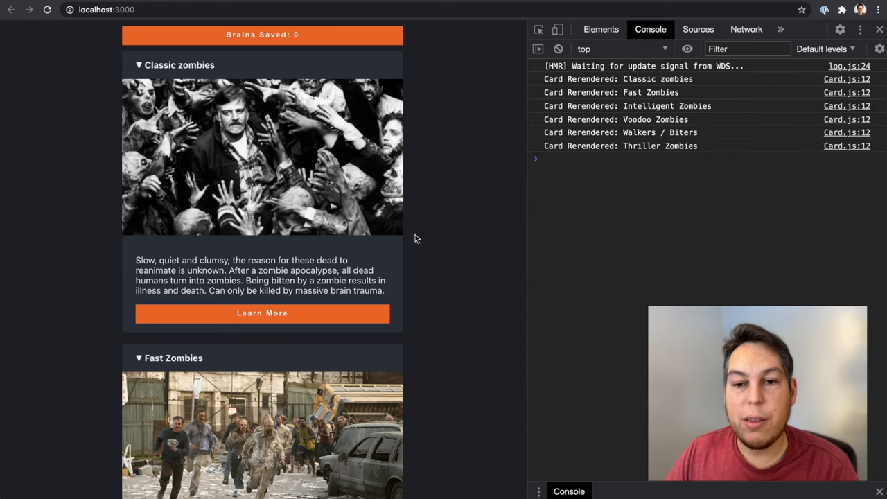
{"action": "mouse_move", "coordinate": [337, 53]}
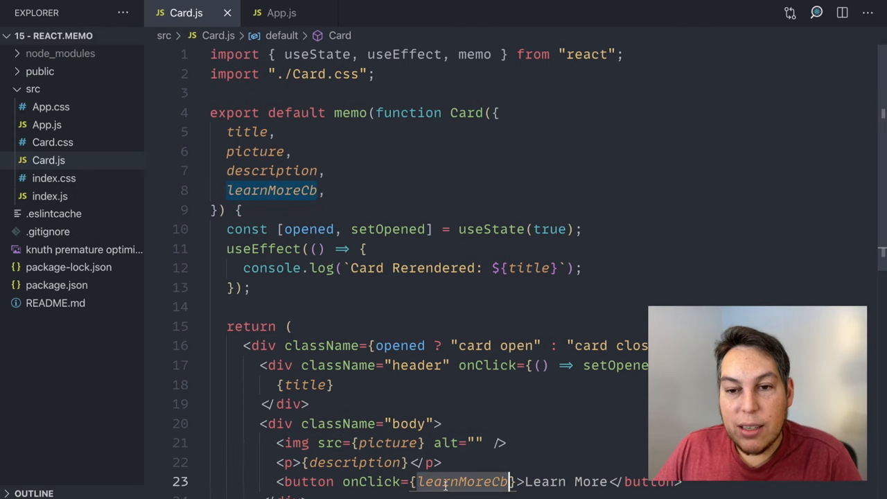
Return to App.js and note 'UseCallback' near the inline learnMoreCb arrow function.
{"action": "left_click", "coordinate": [280, 14]}
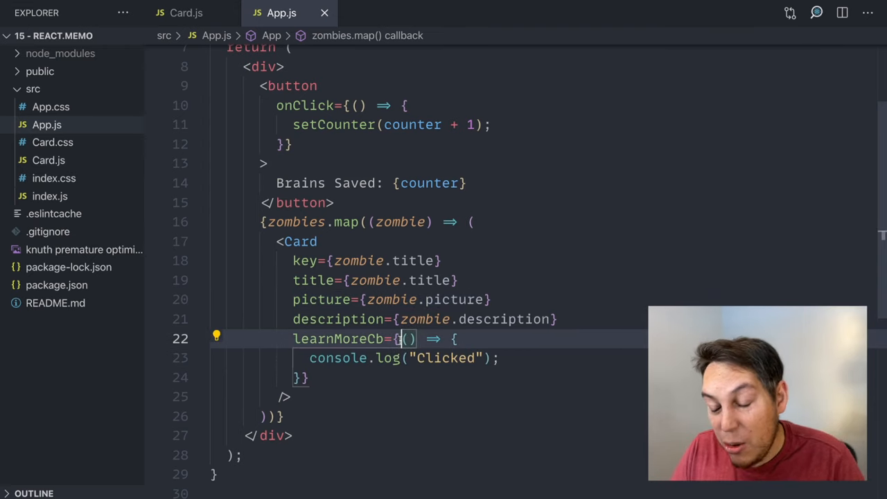
{"action": "type", "text": "UseCallback"}
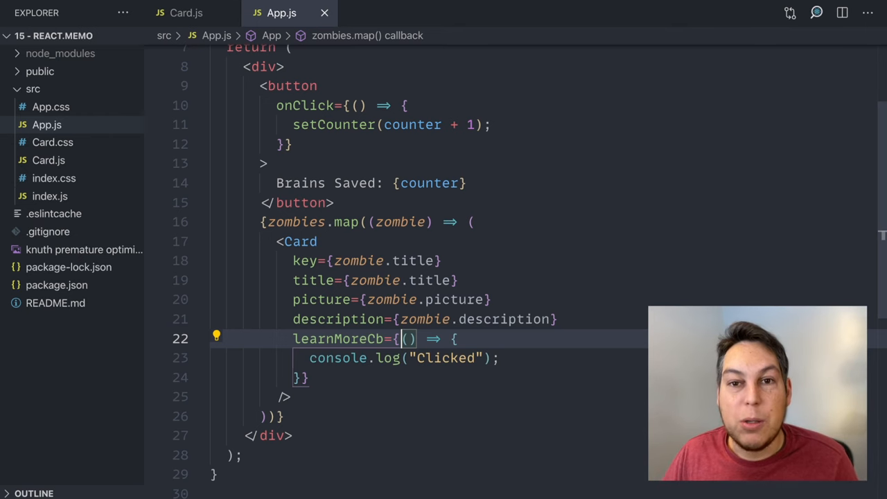
Return to Card.js to strip the Learn More button and learnMoreCb prop.
{"action": "left_click", "coordinate": [191, 14]}
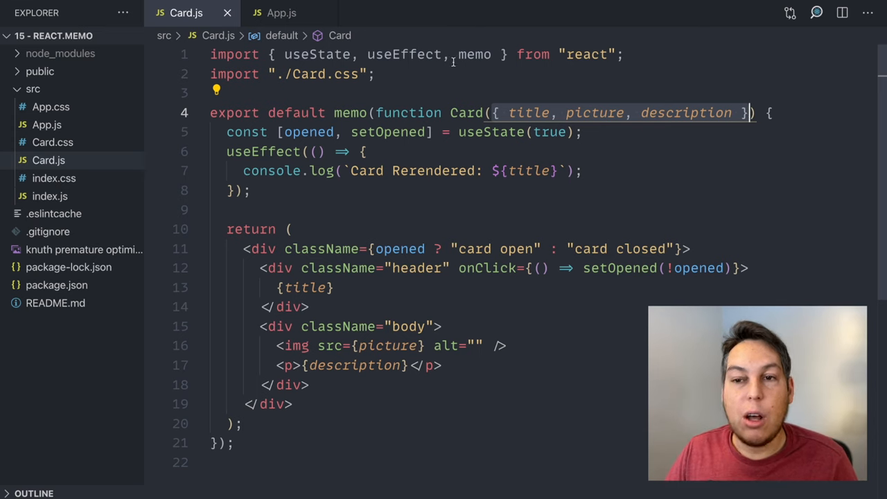
{"action": "mouse_move", "coordinate": [469, 112]}
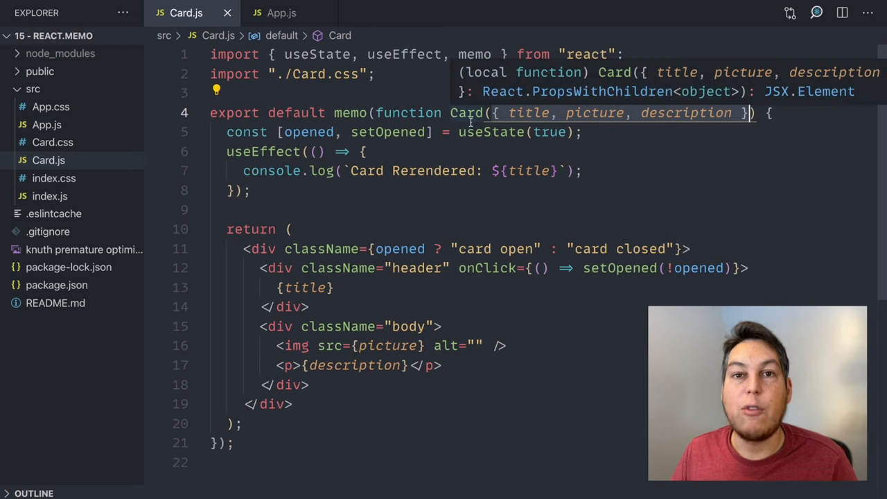